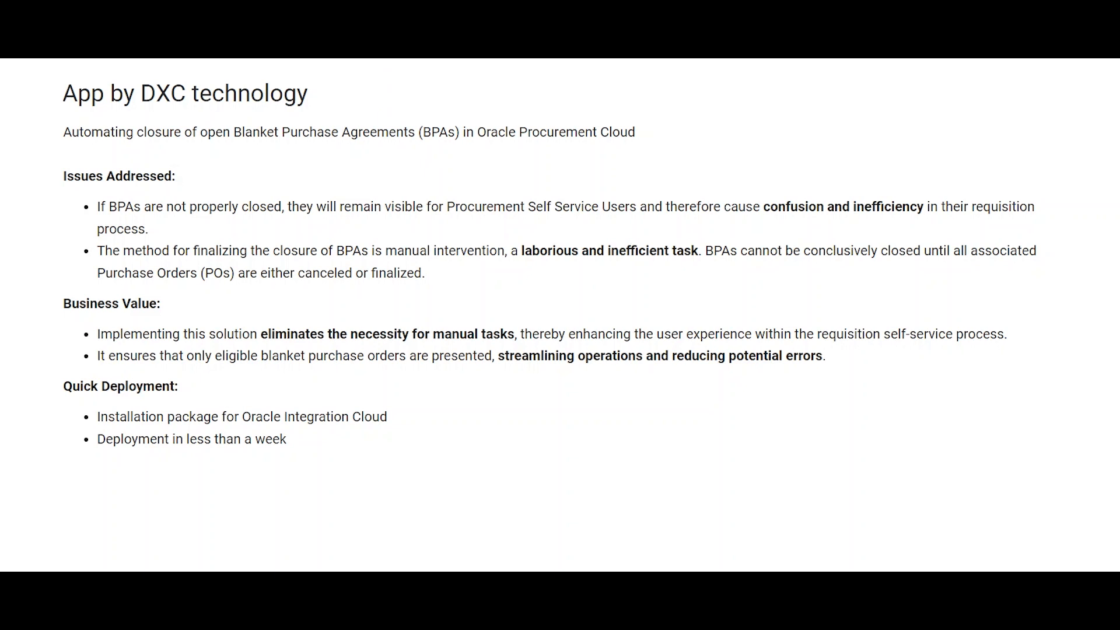
pyautogui.moveTo(383, 148)
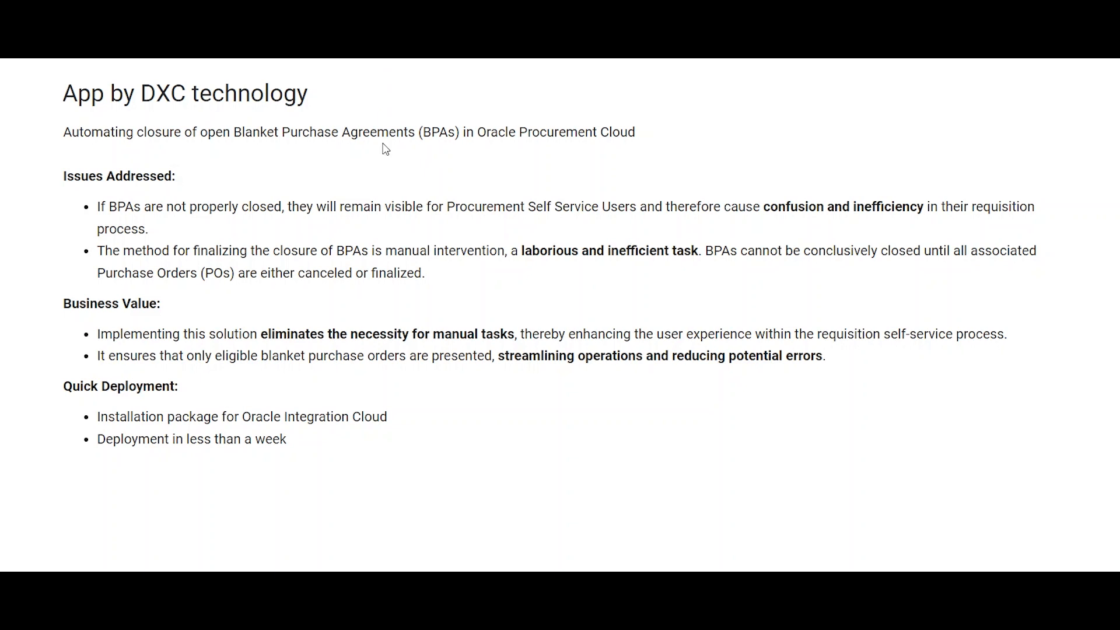
pyautogui.moveTo(395, 210)
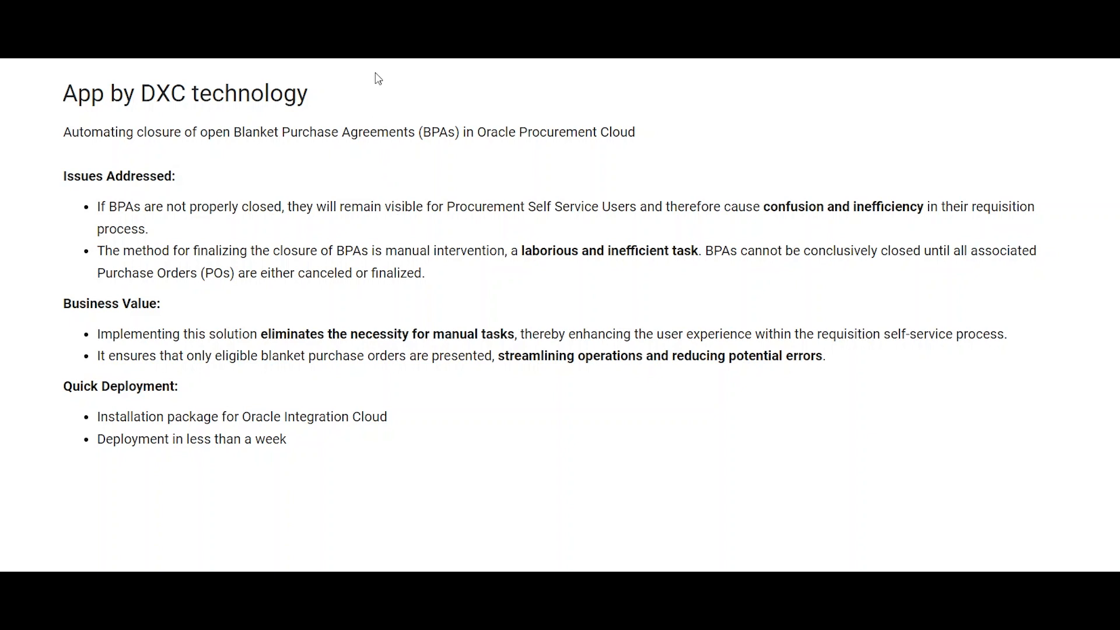
pyautogui.moveTo(404, 184)
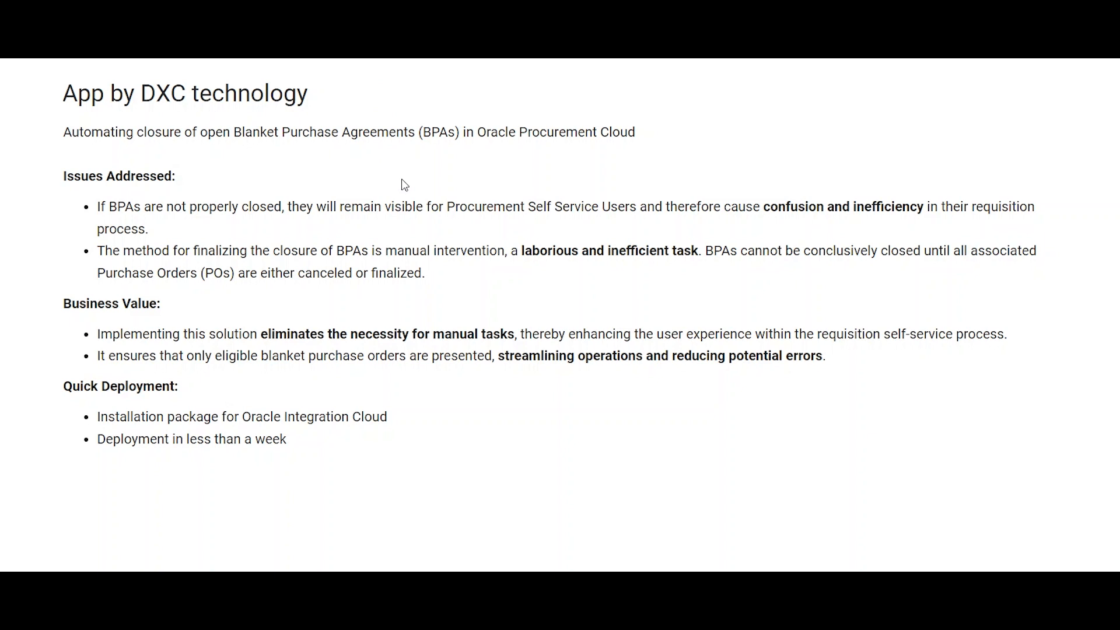
pyautogui.moveTo(410, 200)
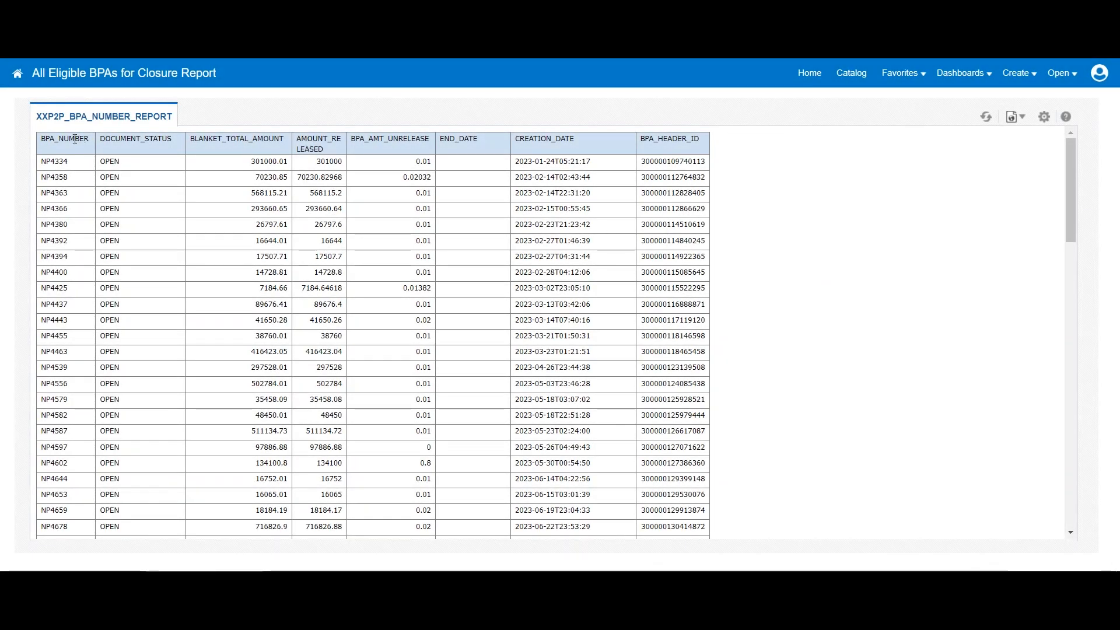
pyautogui.moveTo(141, 163)
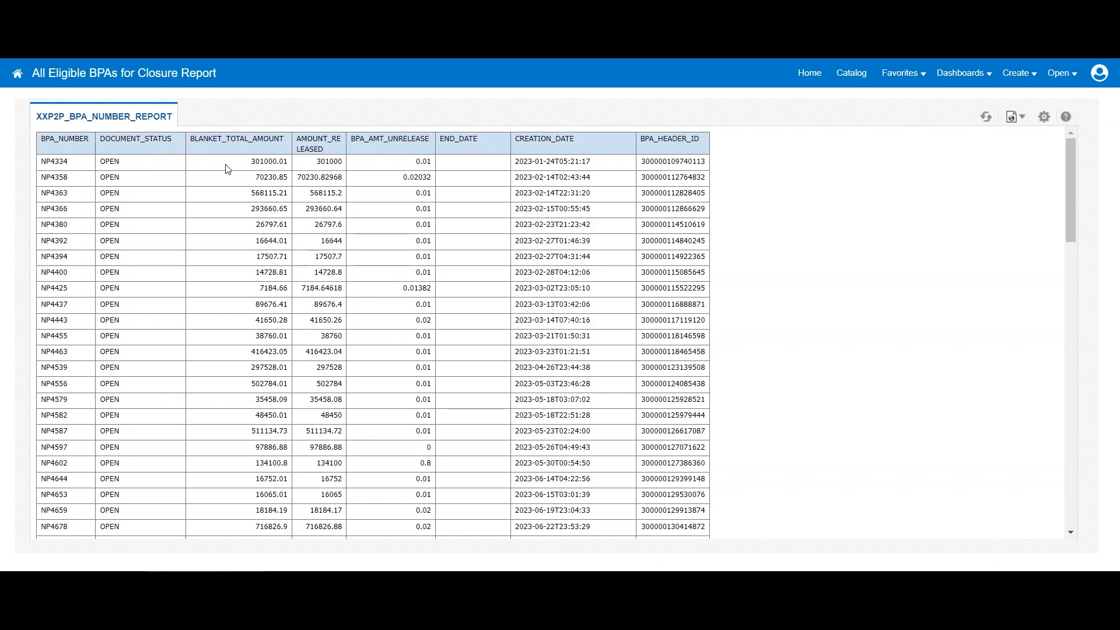
pyautogui.moveTo(273, 172)
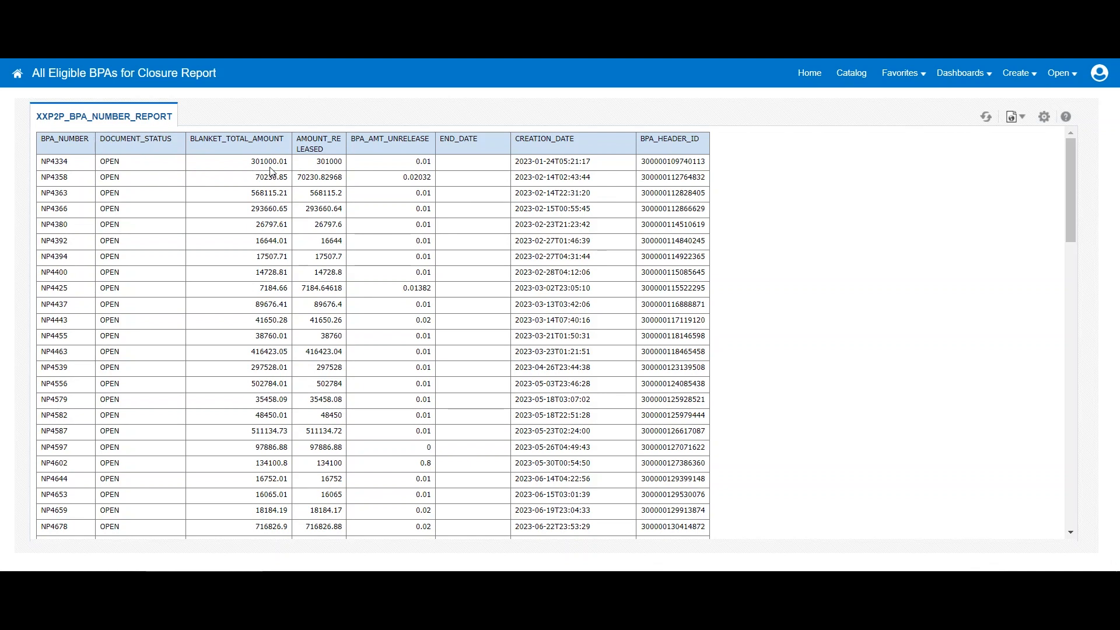
pyautogui.moveTo(461, 149)
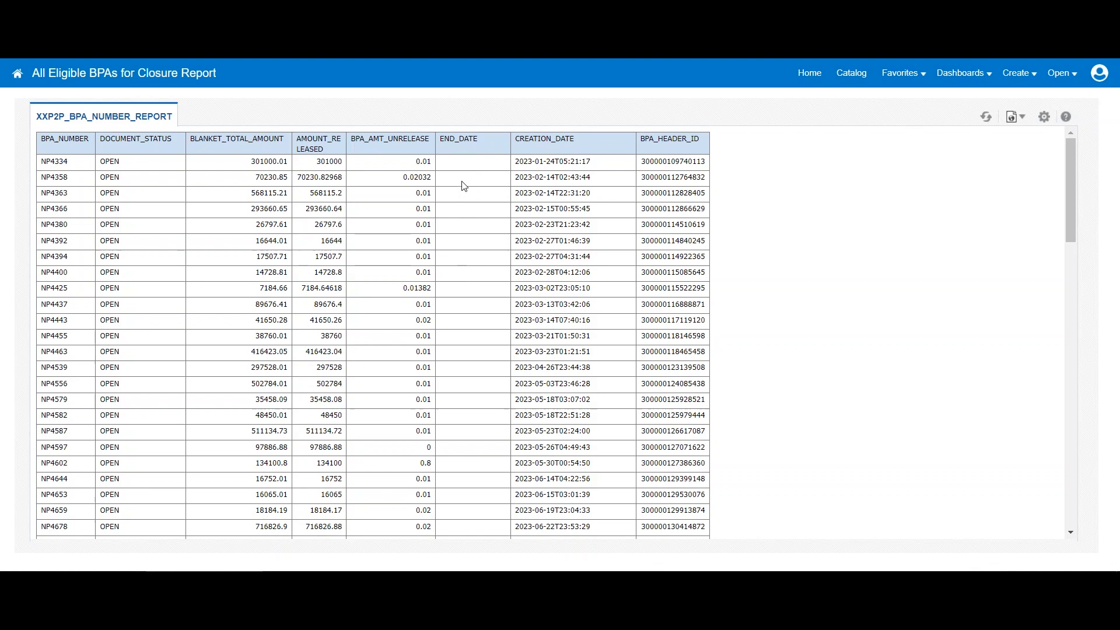
pyautogui.moveTo(129, 245)
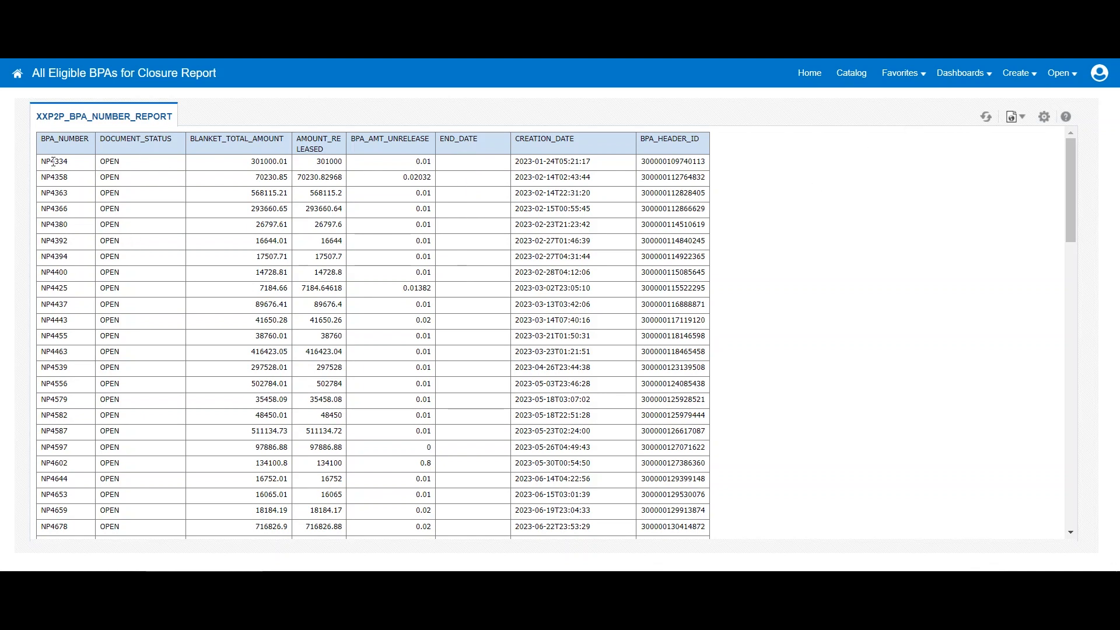
# - Copy agreement number NP4334 from the report and search the shopping catalog for it
pyautogui.doubleClick(53, 161)
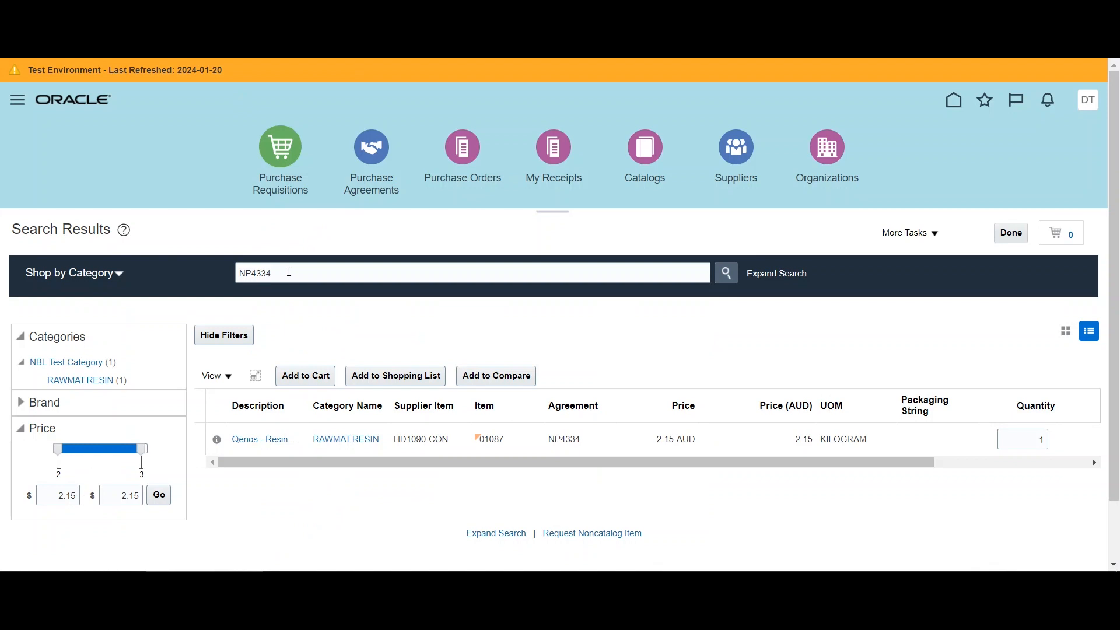
pyautogui.click(471, 273)
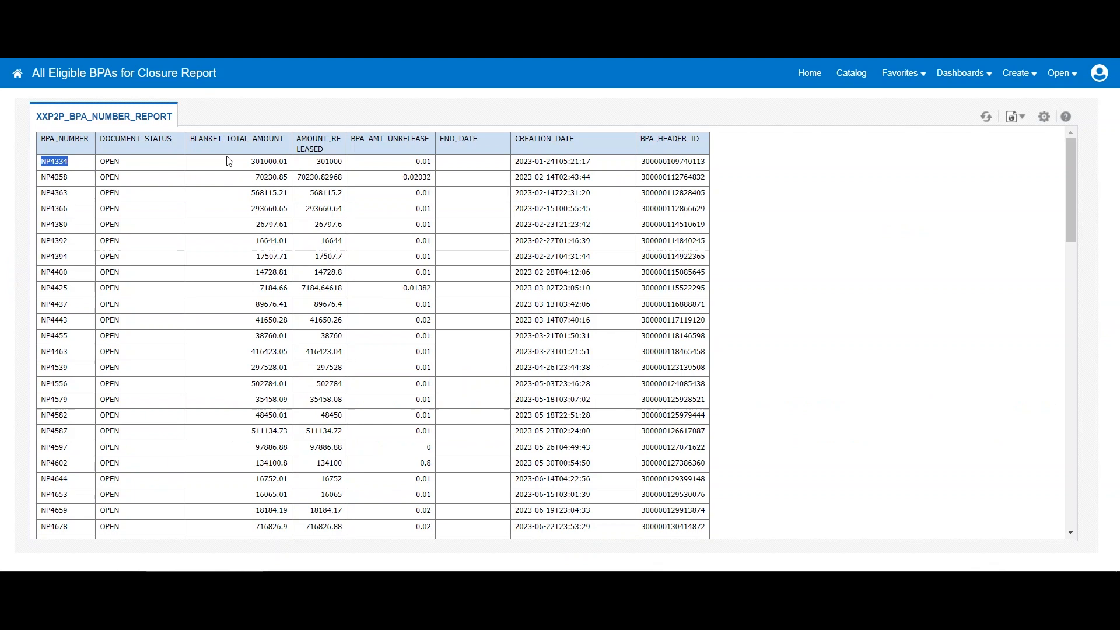
pyautogui.moveTo(250, 179)
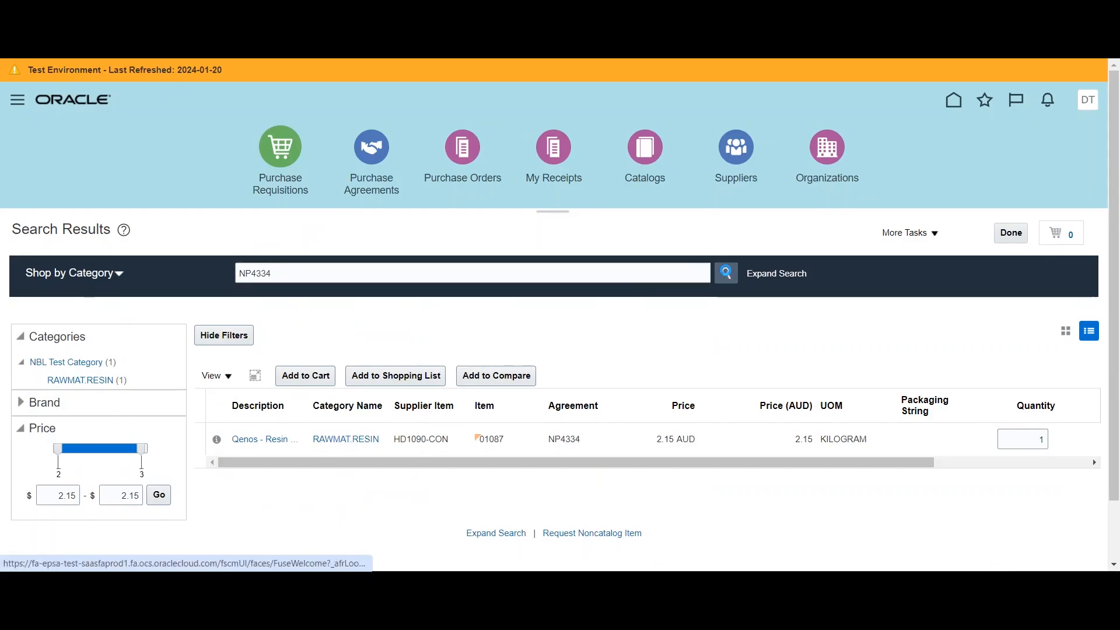
pyautogui.moveTo(371, 302)
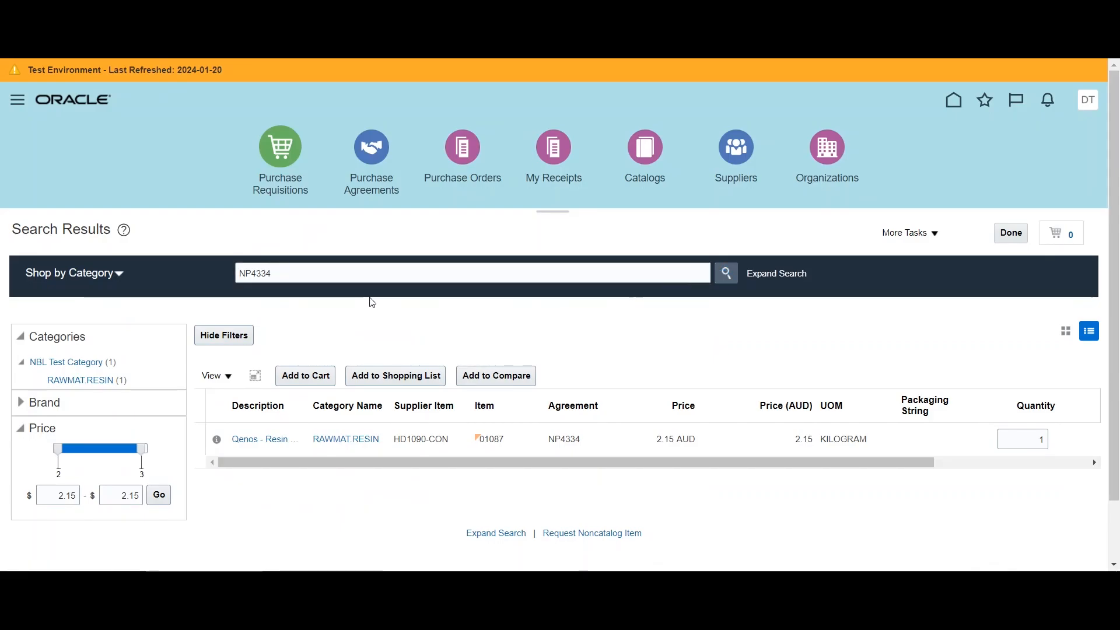
pyautogui.moveTo(590, 160)
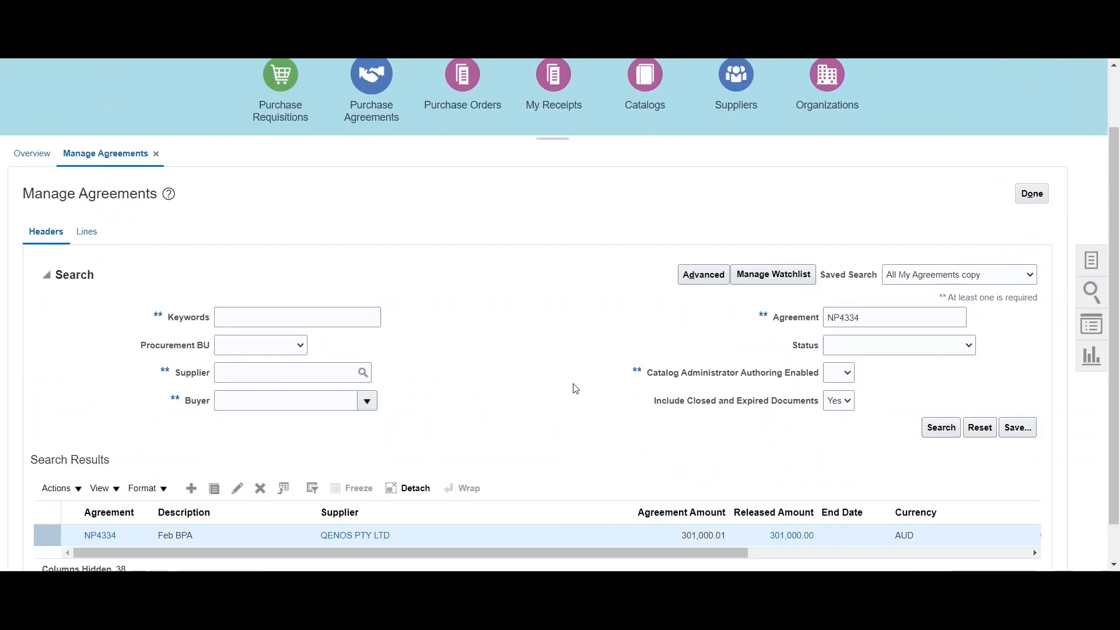
# - Attempt Finally Close on NP4334 and acknowledge the open-order-lines error
pyautogui.scroll(-3)
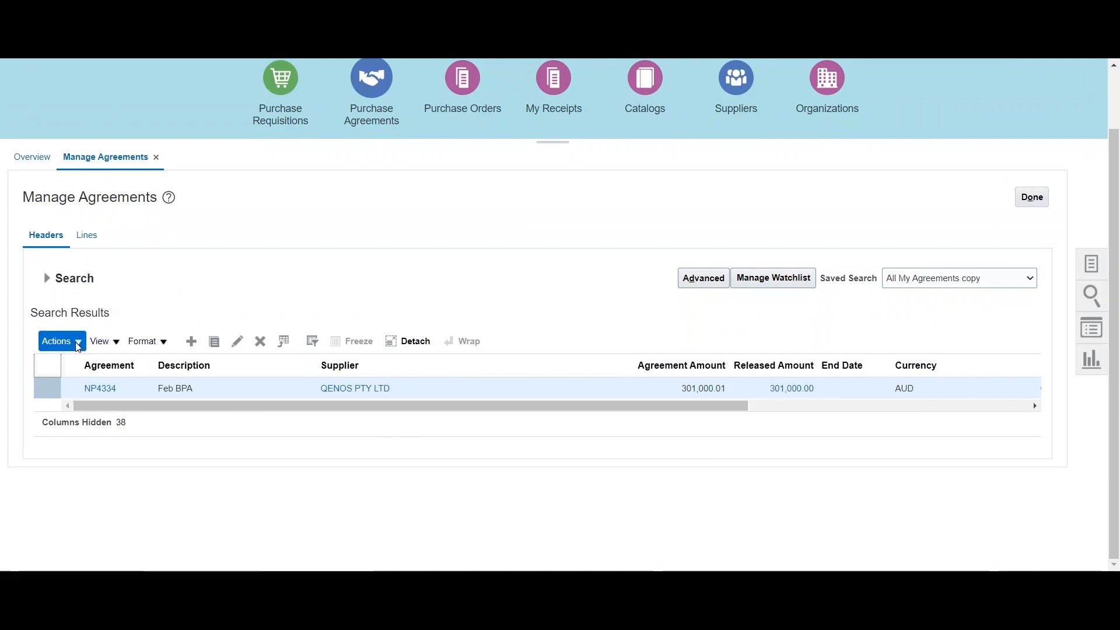
pyautogui.click(56, 341)
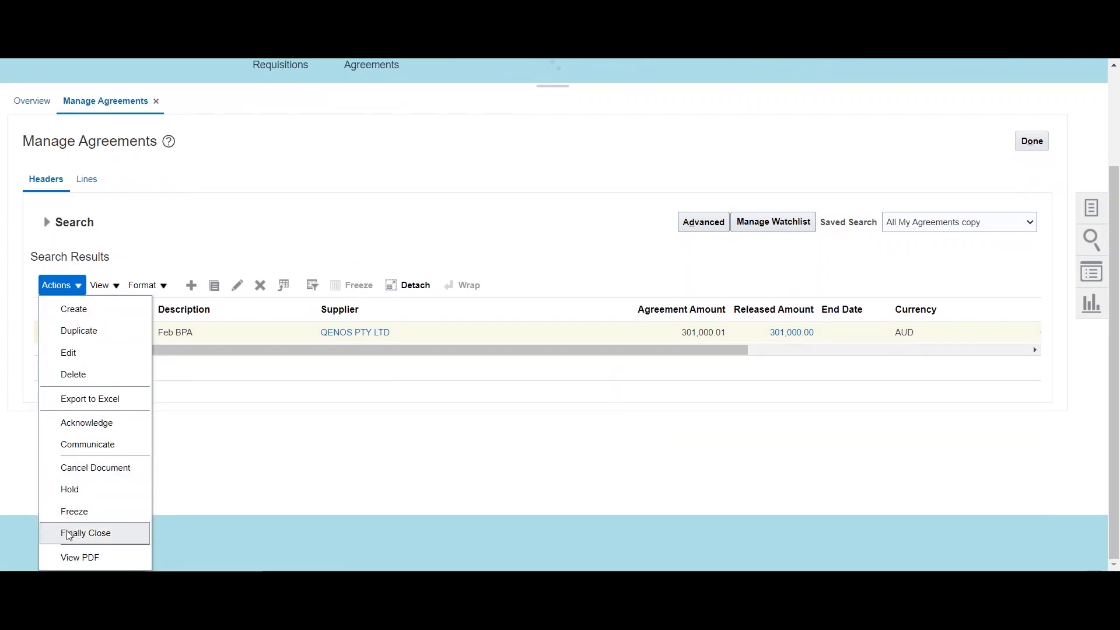
pyautogui.click(86, 533)
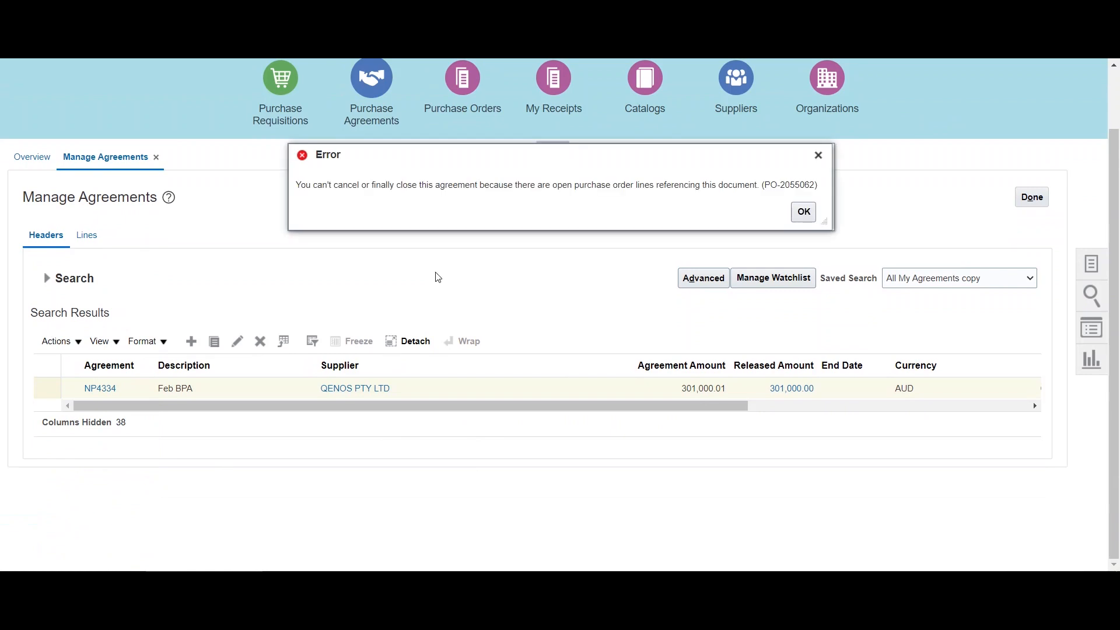
pyautogui.moveTo(369, 198)
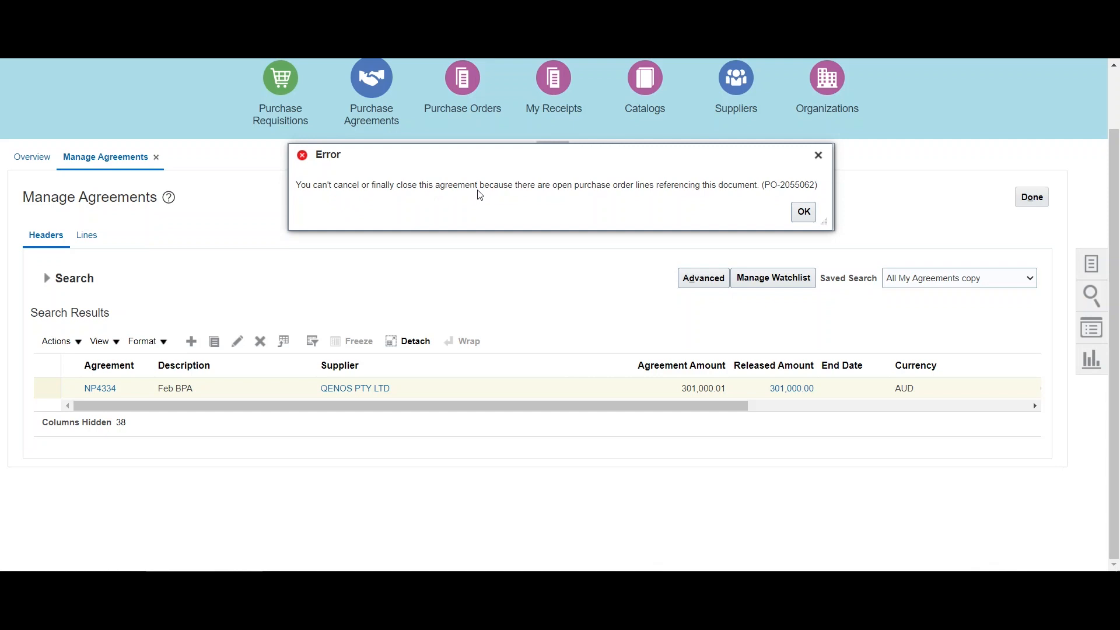
pyautogui.moveTo(579, 200)
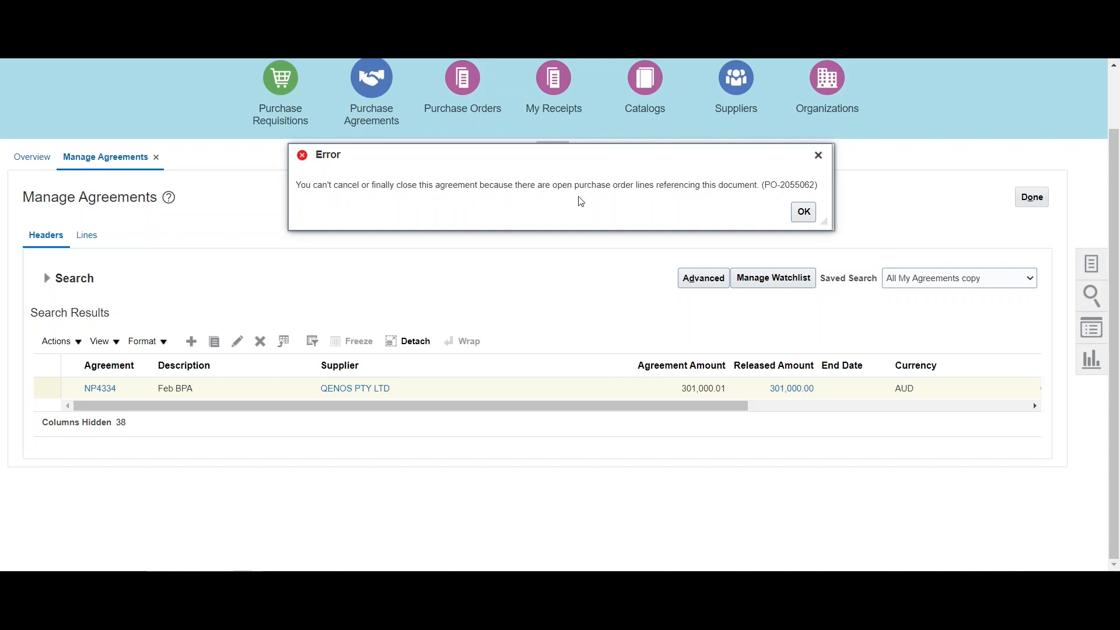
pyautogui.click(802, 211)
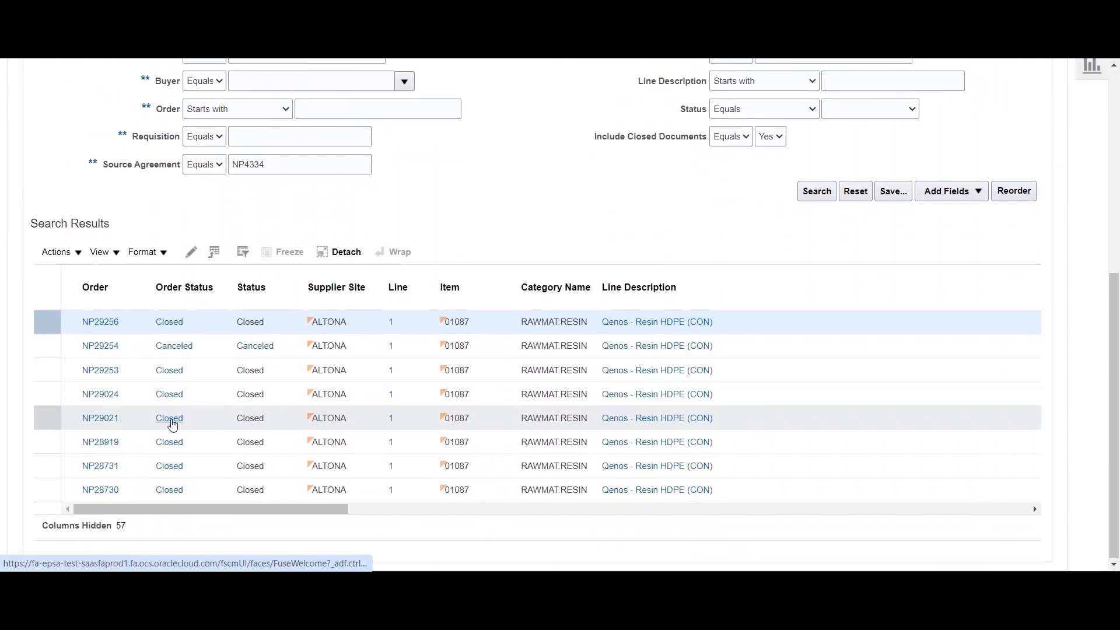
pyautogui.moveTo(168, 443)
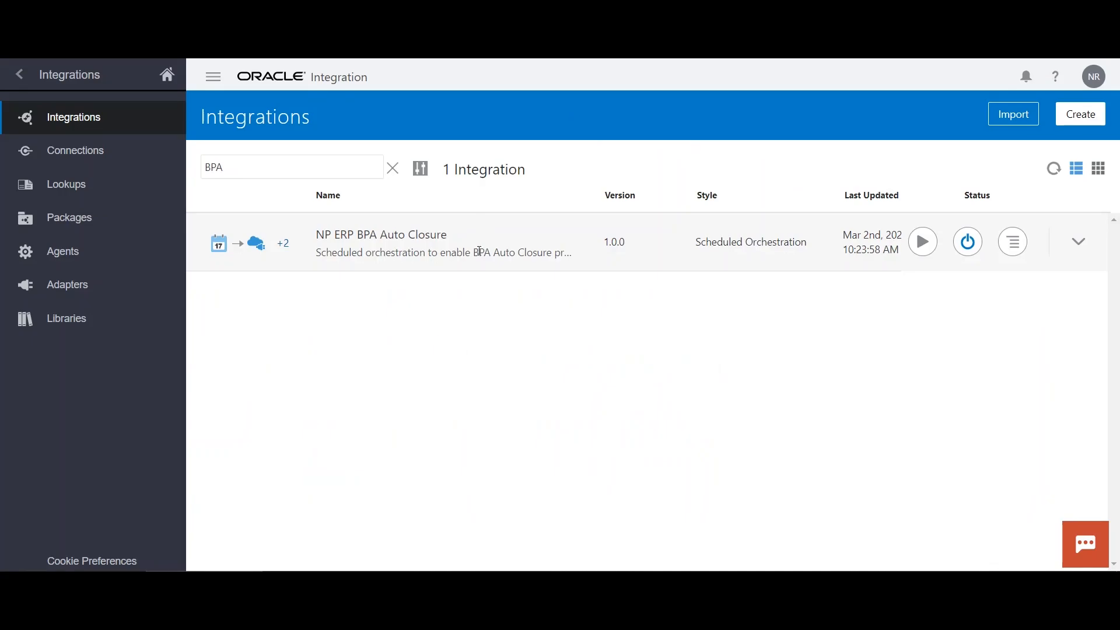
# - Submit an ad hoc run of NP ERP BPA Auto Closure and follow the link to instance 51601821
pyautogui.click(922, 240)
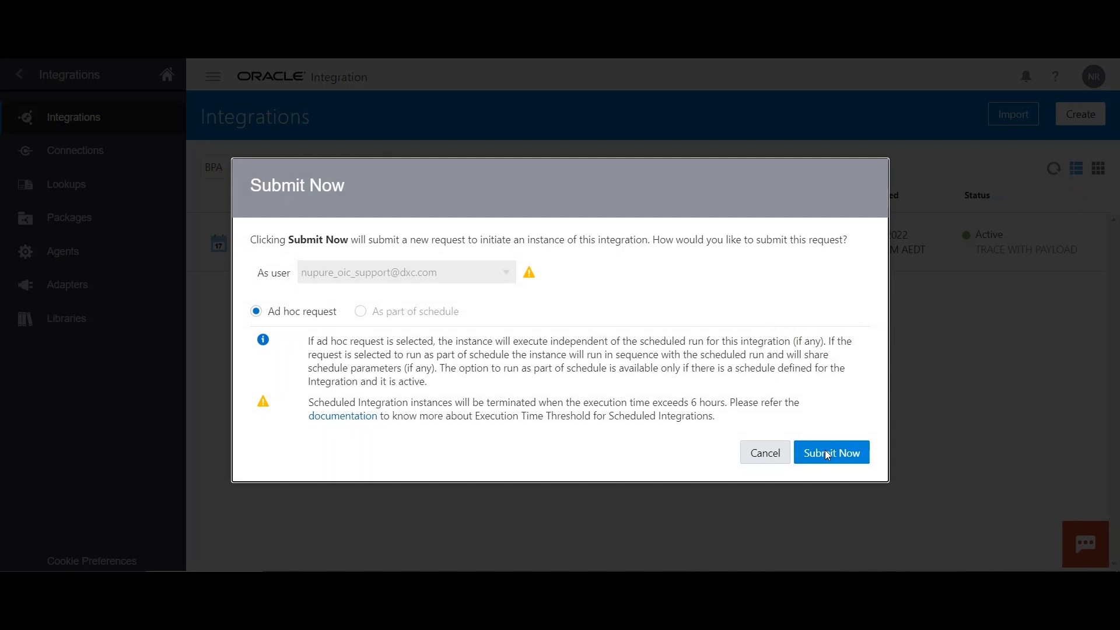
pyautogui.click(831, 453)
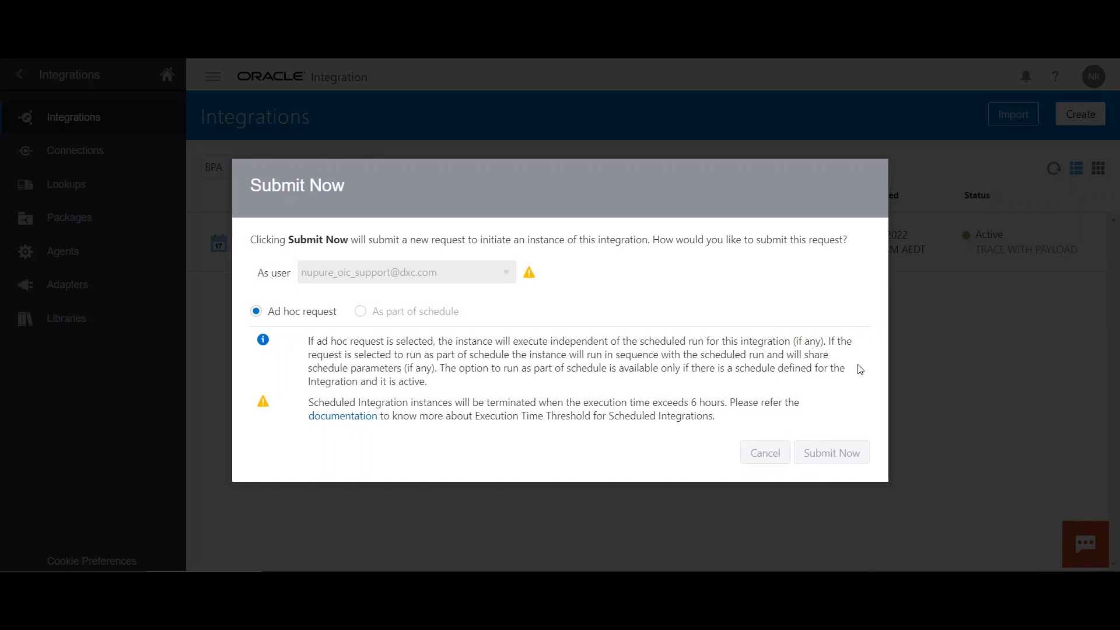
pyautogui.click(830, 452)
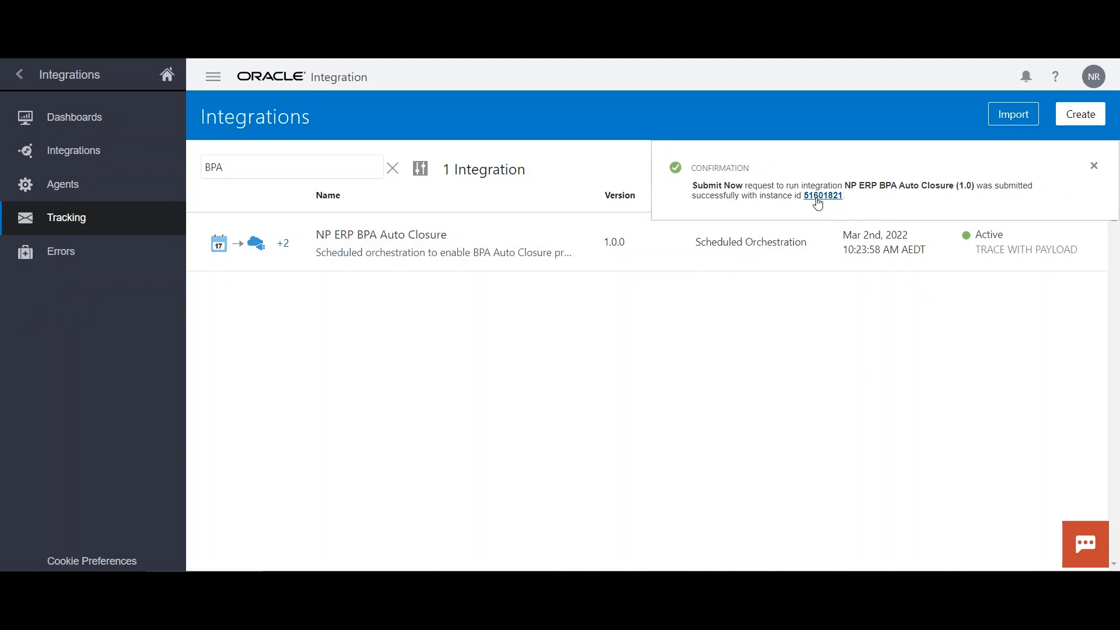
pyautogui.click(822, 195)
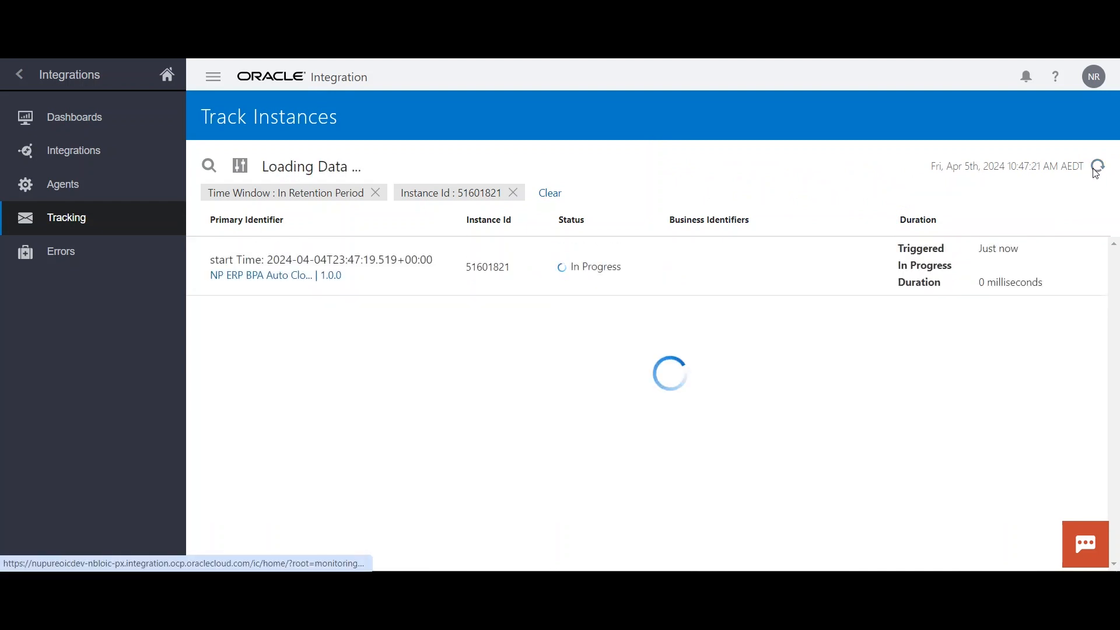
# - Refresh tracking until instance 51601821 shows Succeeded
pyautogui.click(1099, 166)
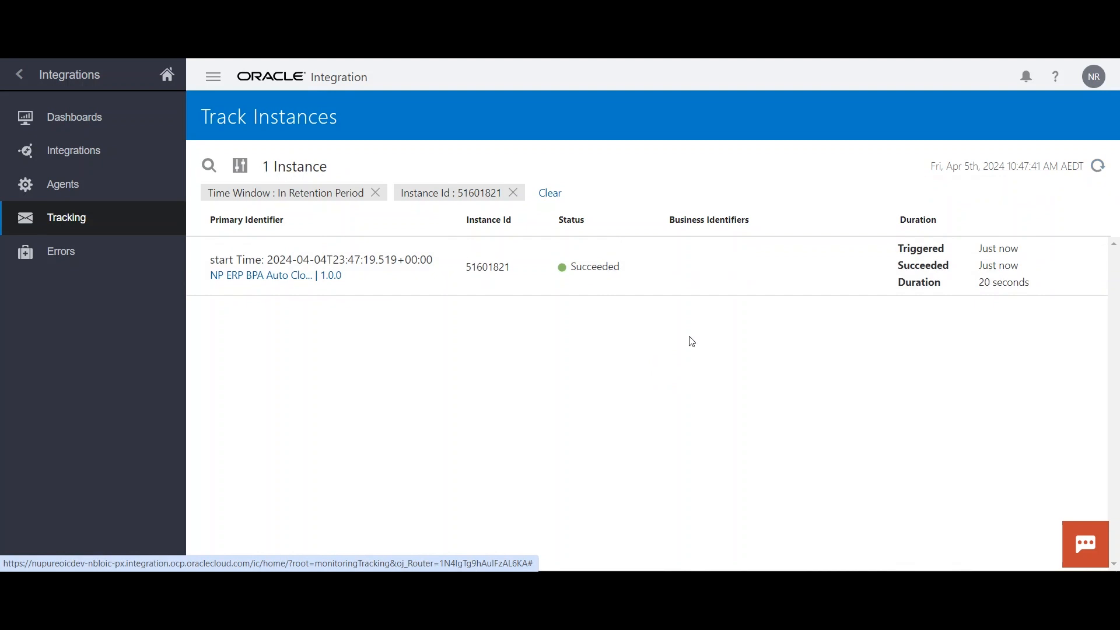
pyautogui.moveTo(656, 269)
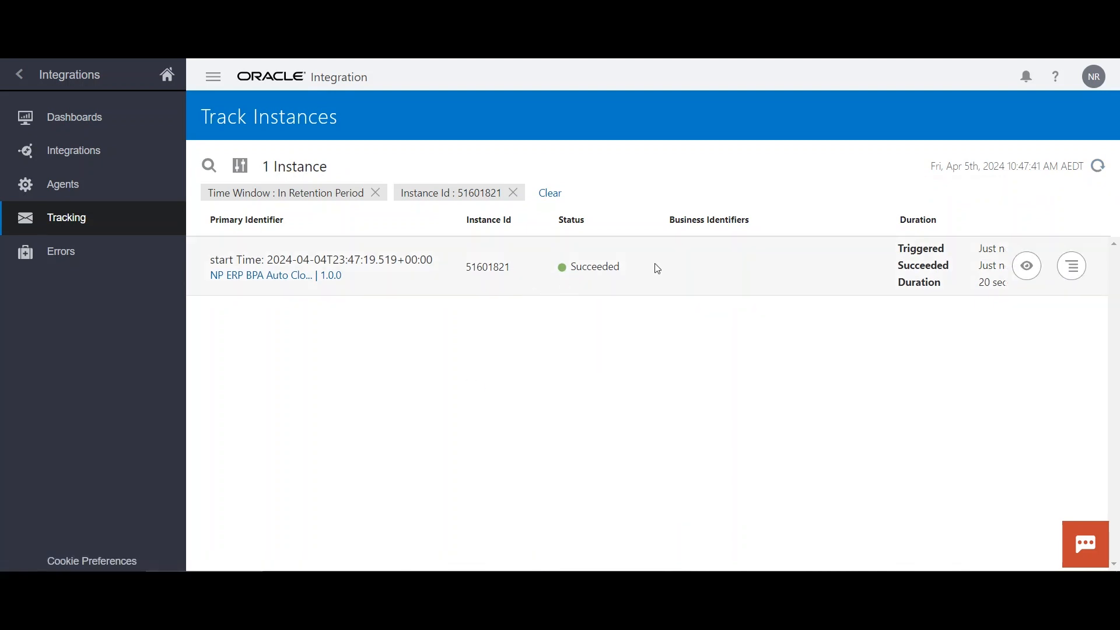
pyautogui.moveTo(104, 190)
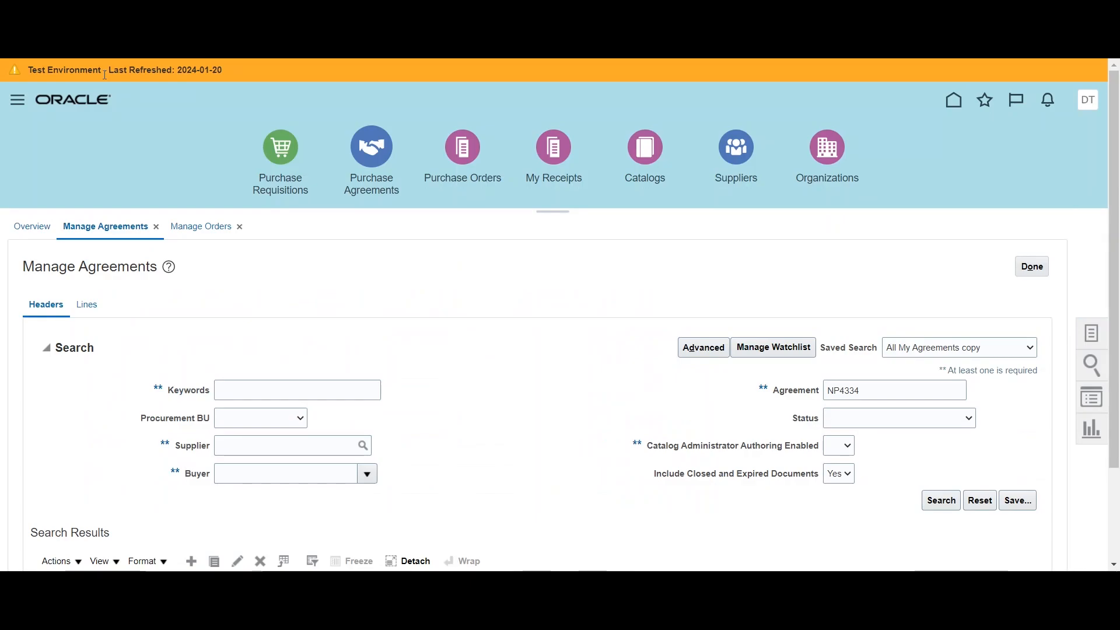
# - Rerun the Manage Agreements search for NP4334 to see its new end date 04/04/24
pyautogui.click(940, 382)
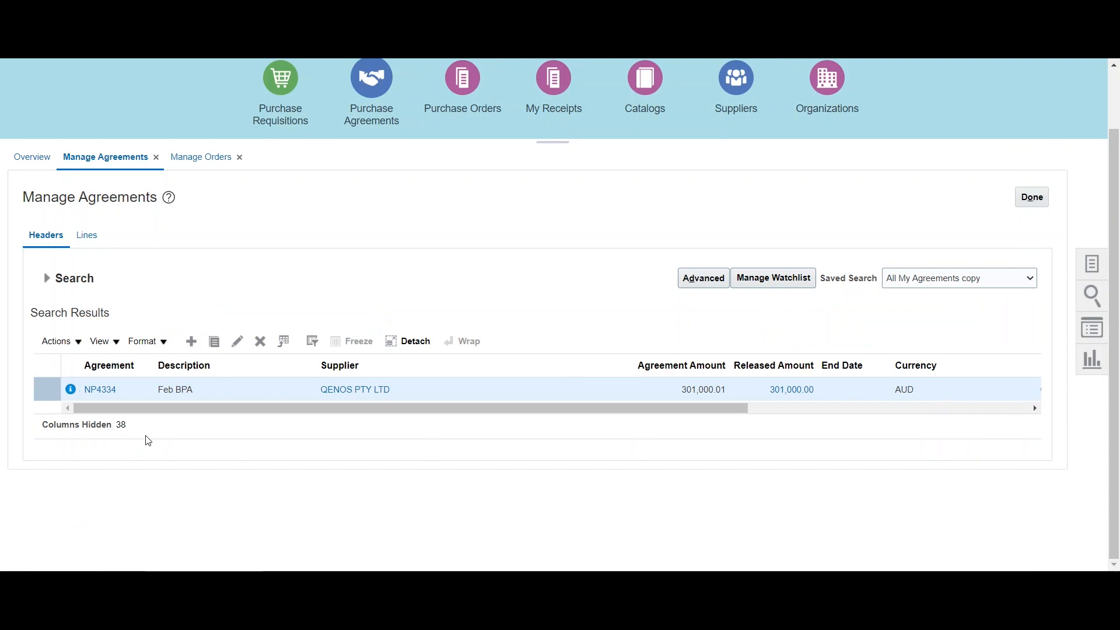
pyautogui.moveTo(70, 390)
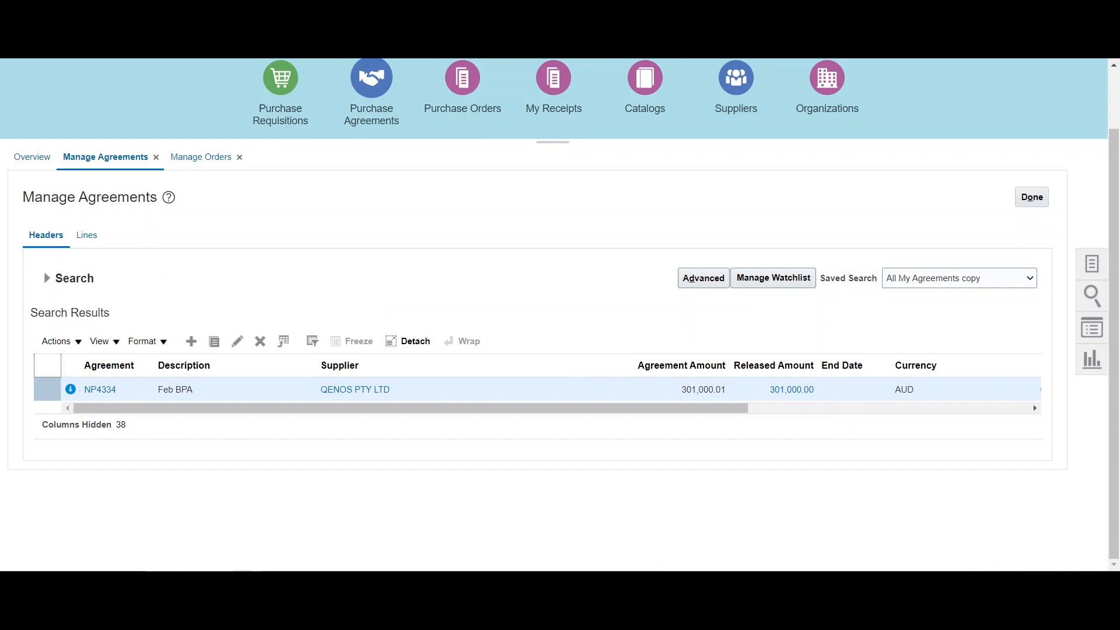
pyautogui.click(67, 277)
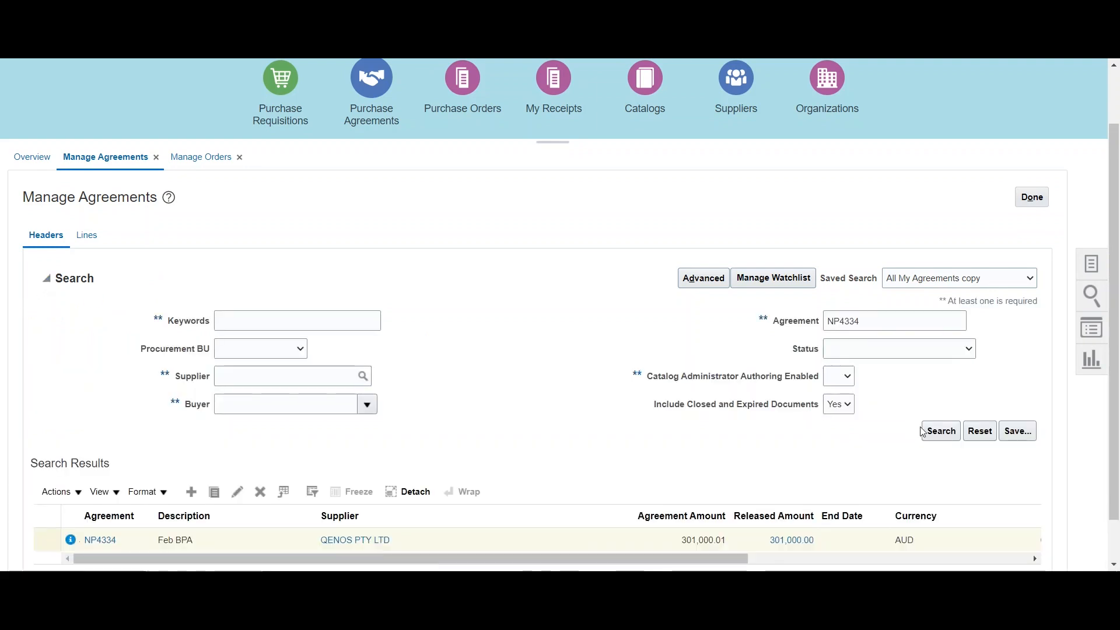
pyautogui.click(46, 279)
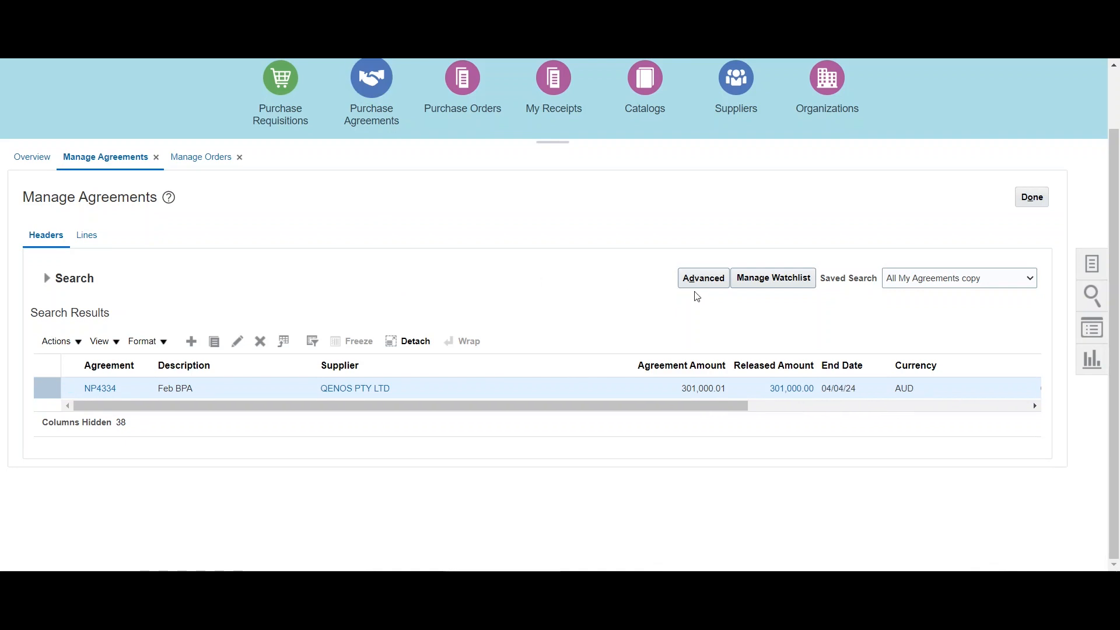
pyautogui.moveTo(842, 404)
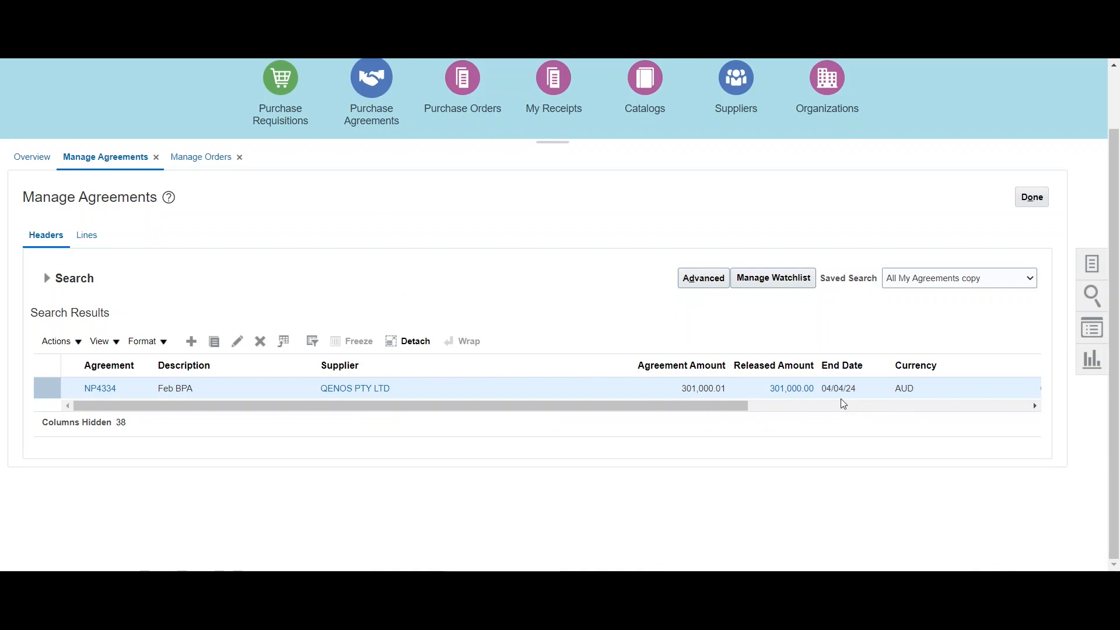
pyautogui.moveTo(838, 387)
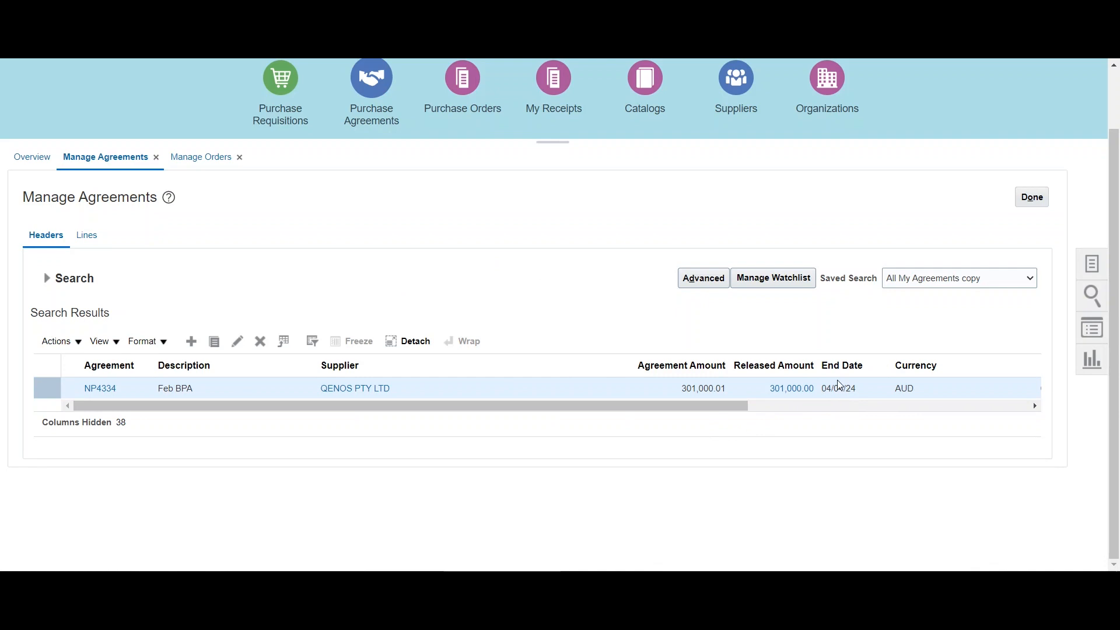
pyautogui.moveTo(453, 312)
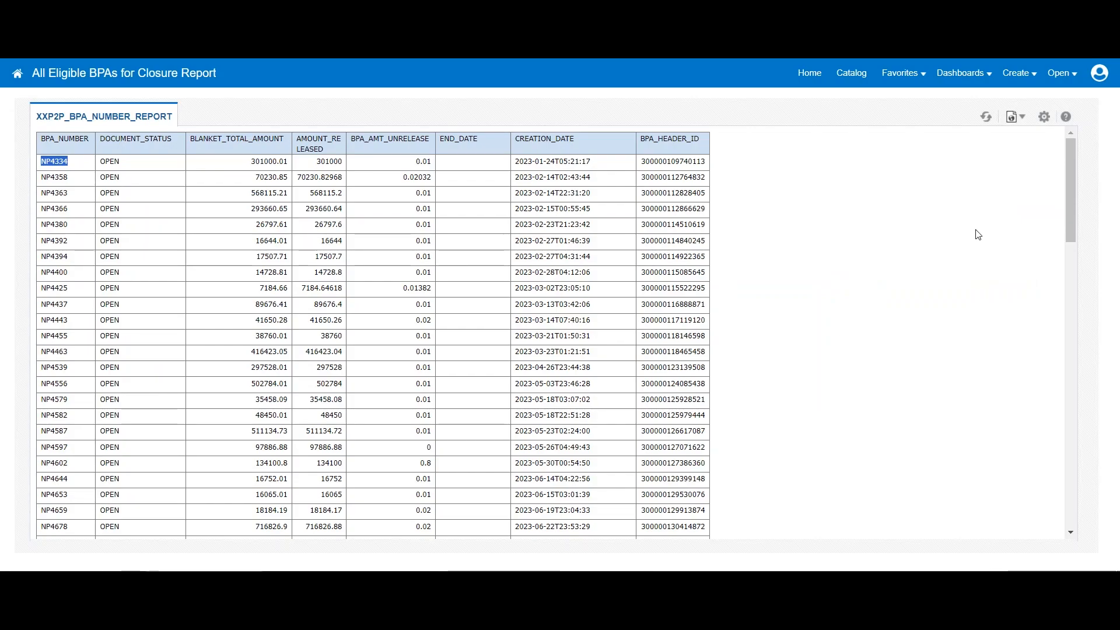
# - Reload the All Eligible BPAs for Closure report so NP4334 drops off the list
pyautogui.click(987, 117)
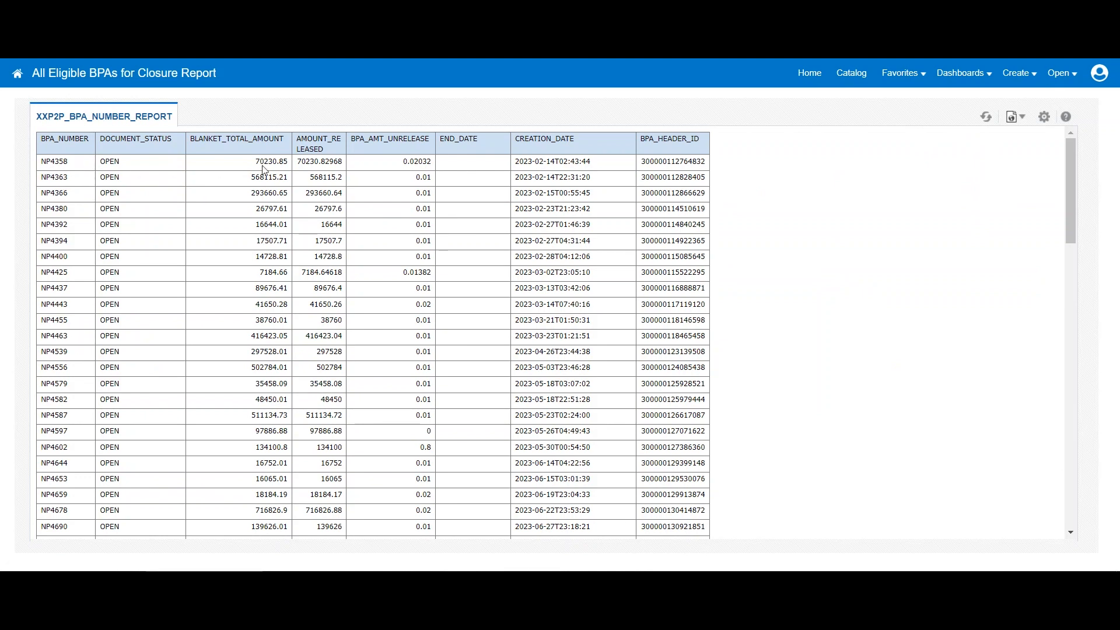
pyautogui.moveTo(484, 170)
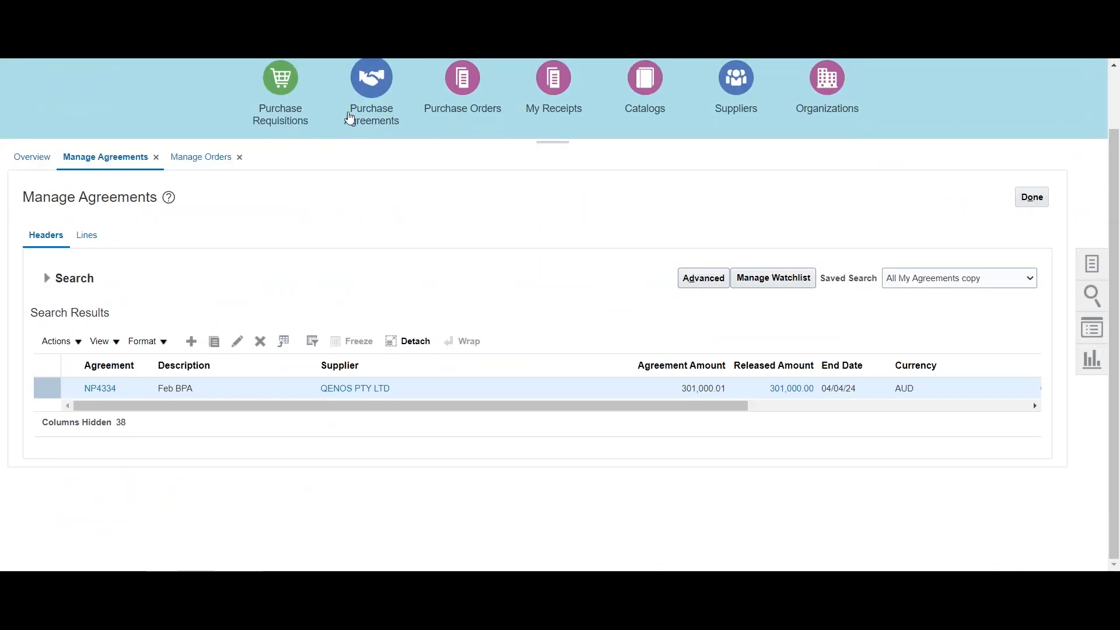
# - Finally close NP4334, accepting the irreversible-closure warning, reason dialog and saved confirmation
pyautogui.click(56, 341)
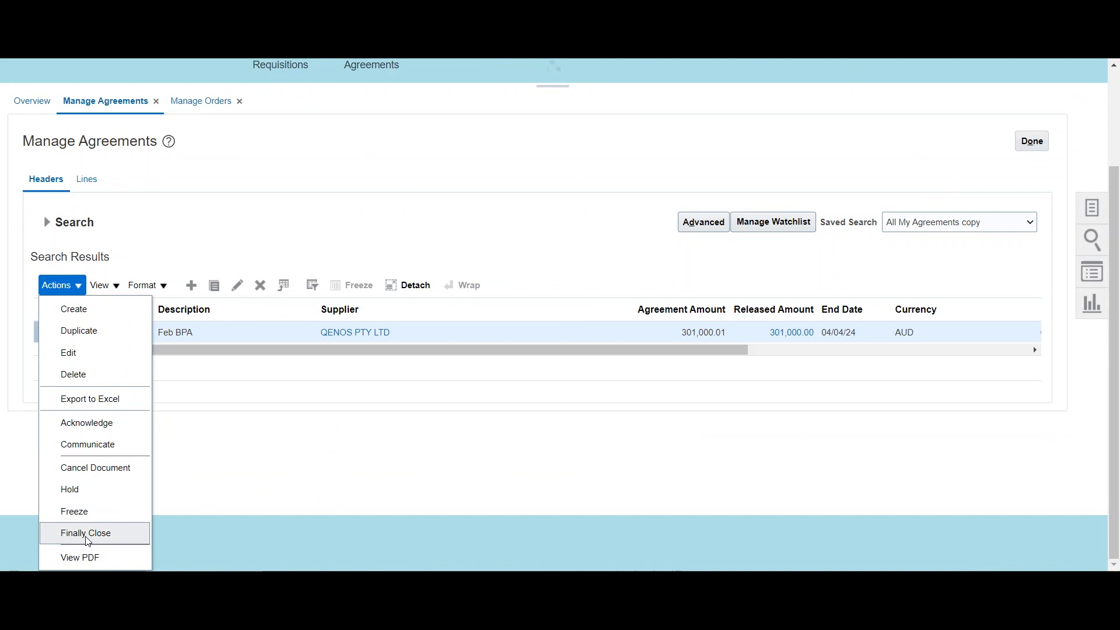
pyautogui.click(85, 533)
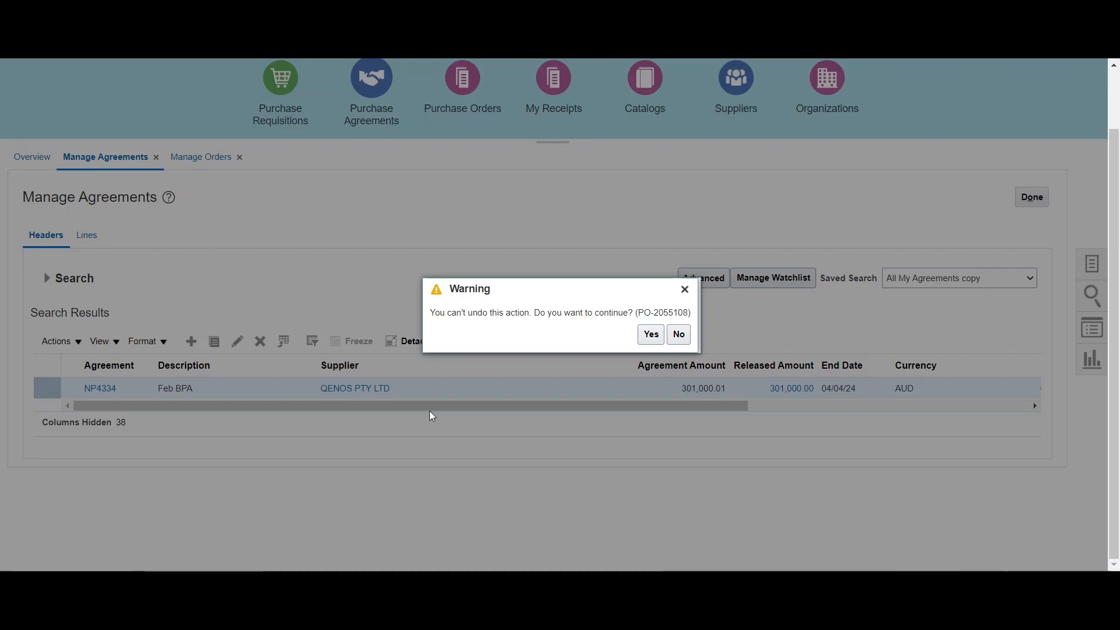
pyautogui.moveTo(461, 323)
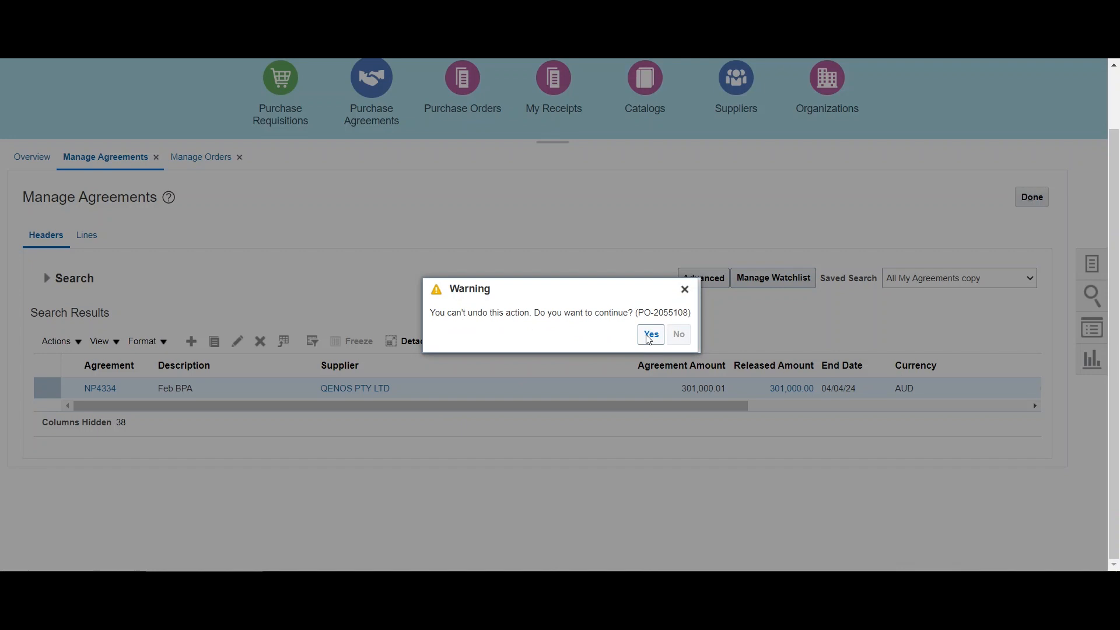
pyautogui.click(650, 334)
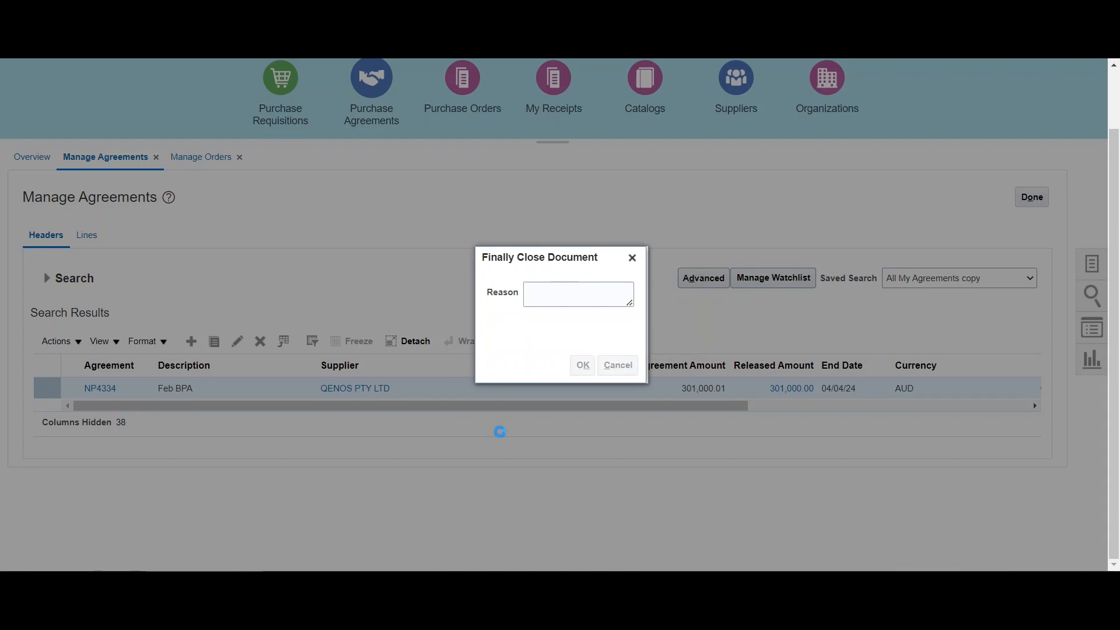
pyautogui.click(581, 365)
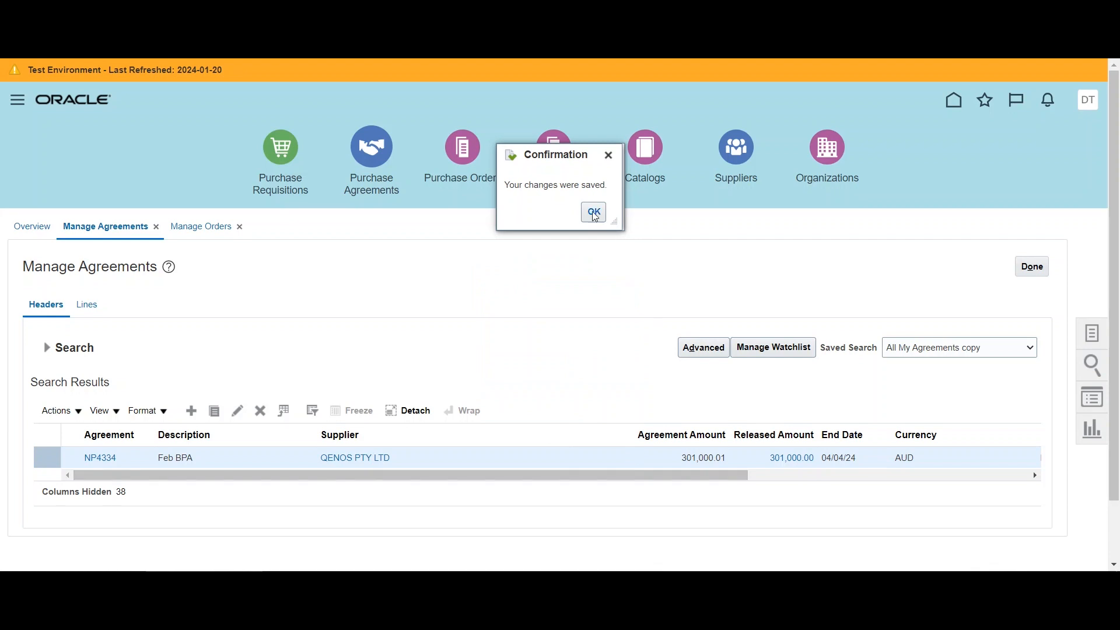
pyautogui.click(592, 212)
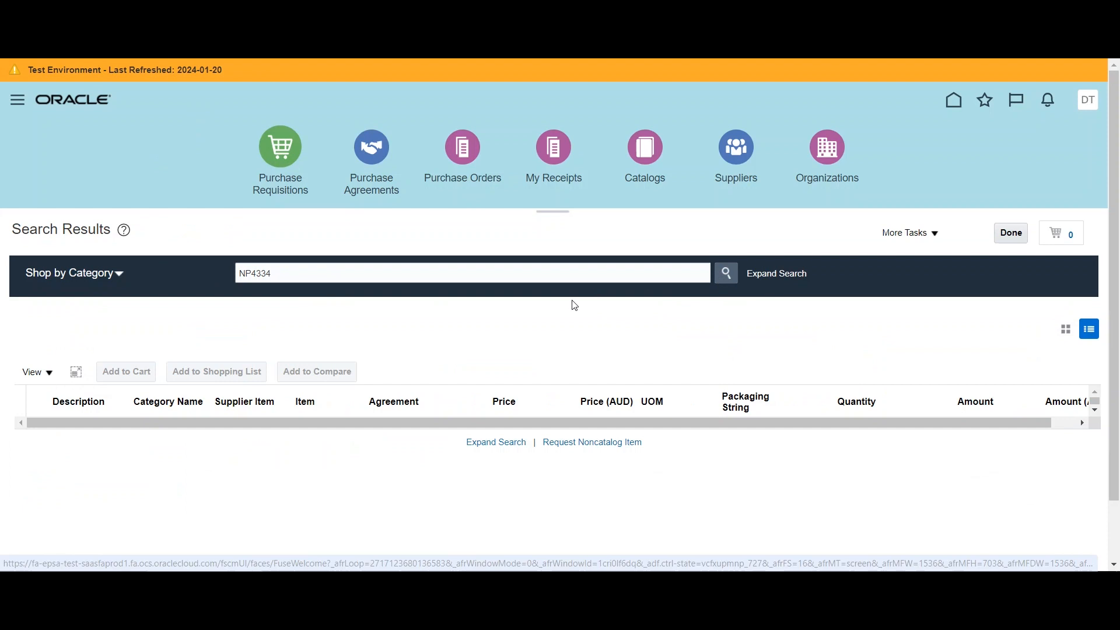
pyautogui.moveTo(343, 463)
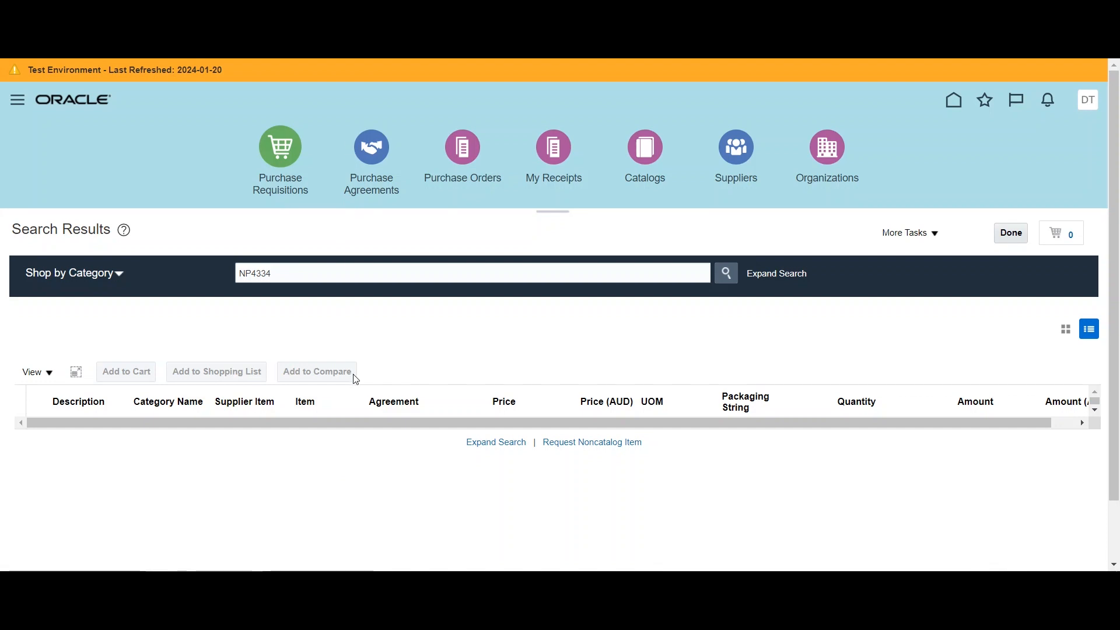
pyautogui.moveTo(375, 97)
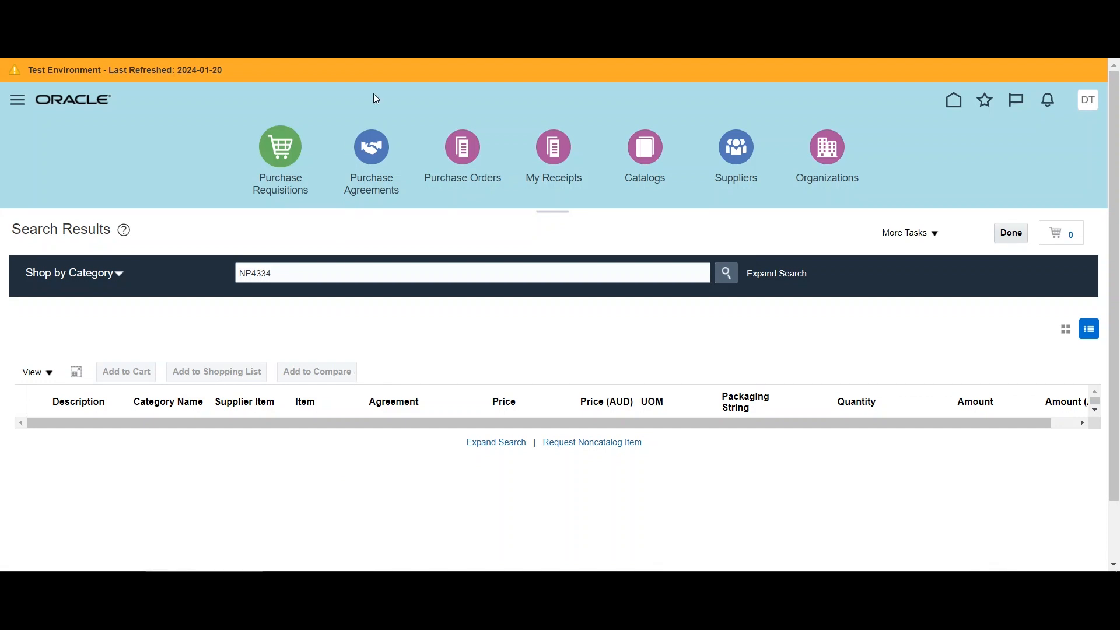
pyautogui.moveTo(413, 313)
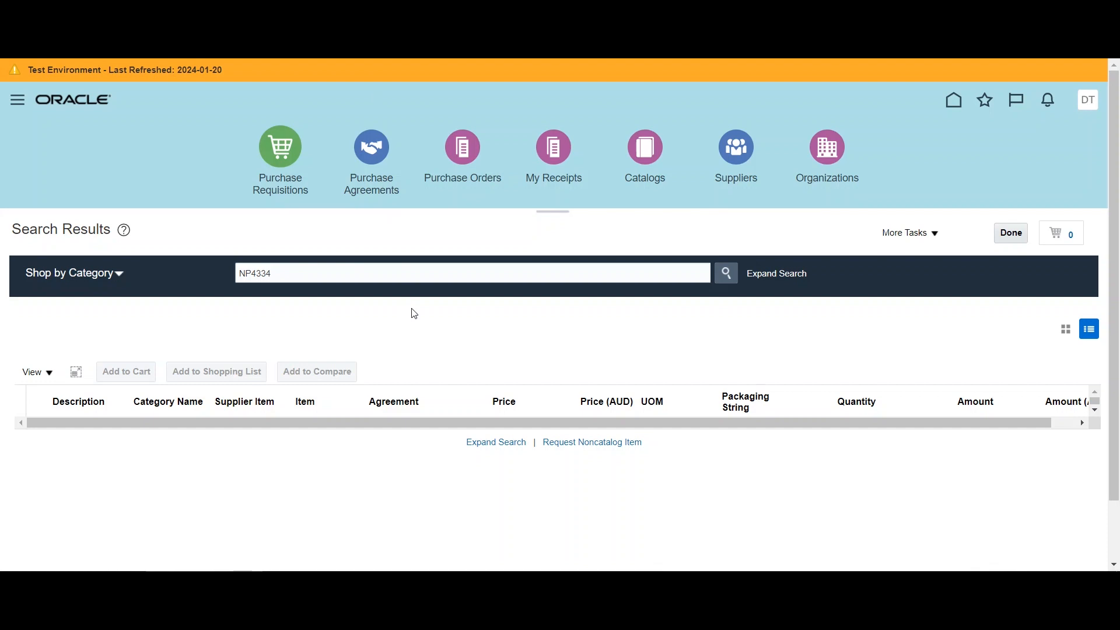